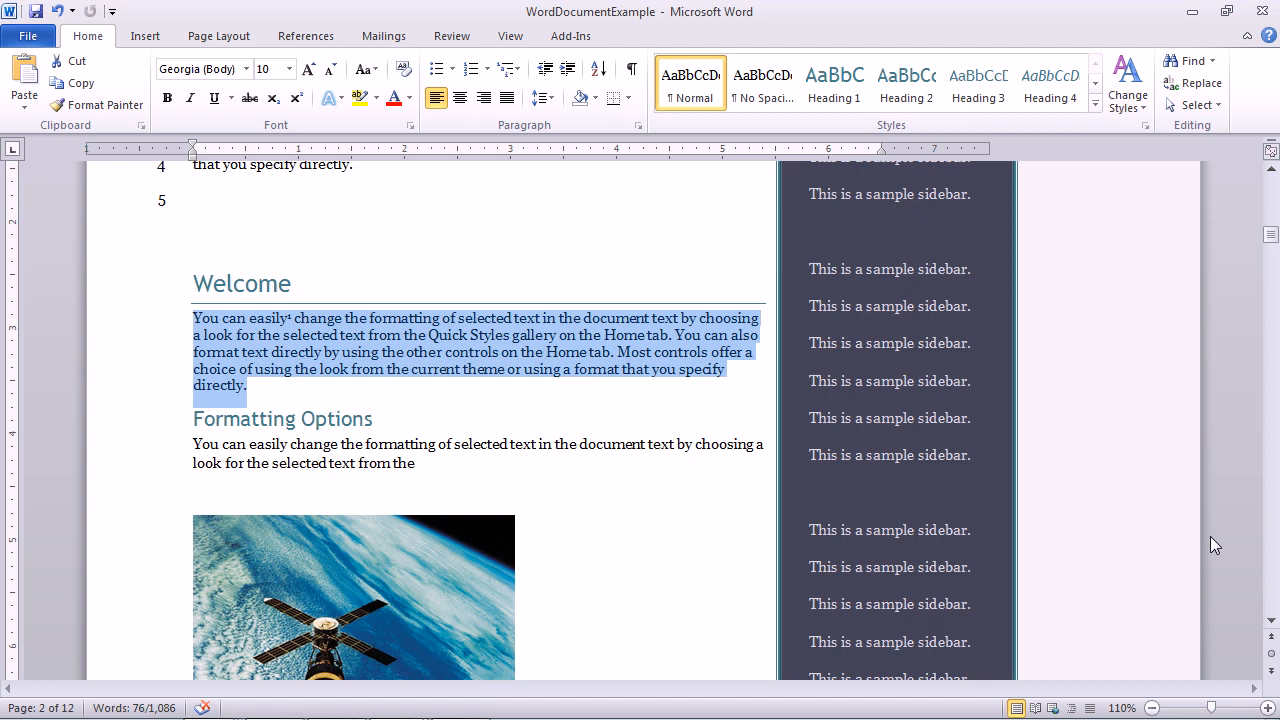
{"action": "mouse_move", "coordinate": [540, 156]}
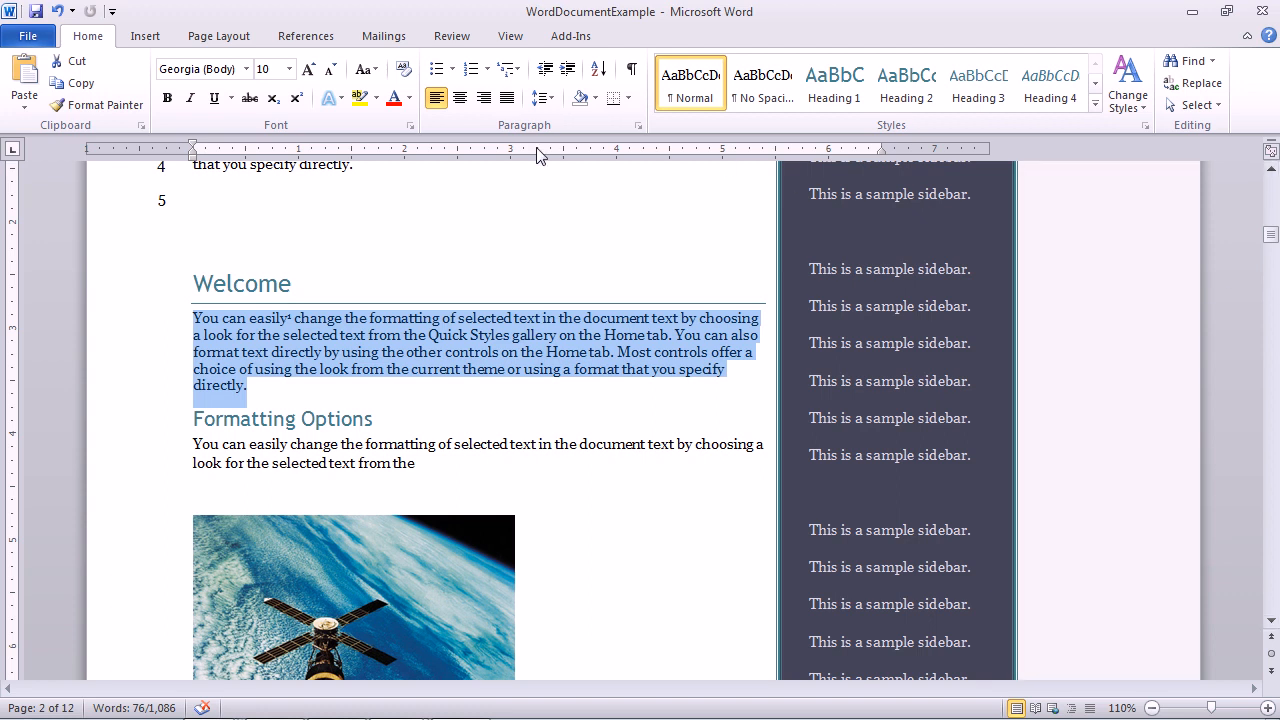
Apply 1.5 line spacing to the Welcome paragraph from the Line and Paragraph Spacing menu.
{"action": "left_click", "coordinate": [543, 97]}
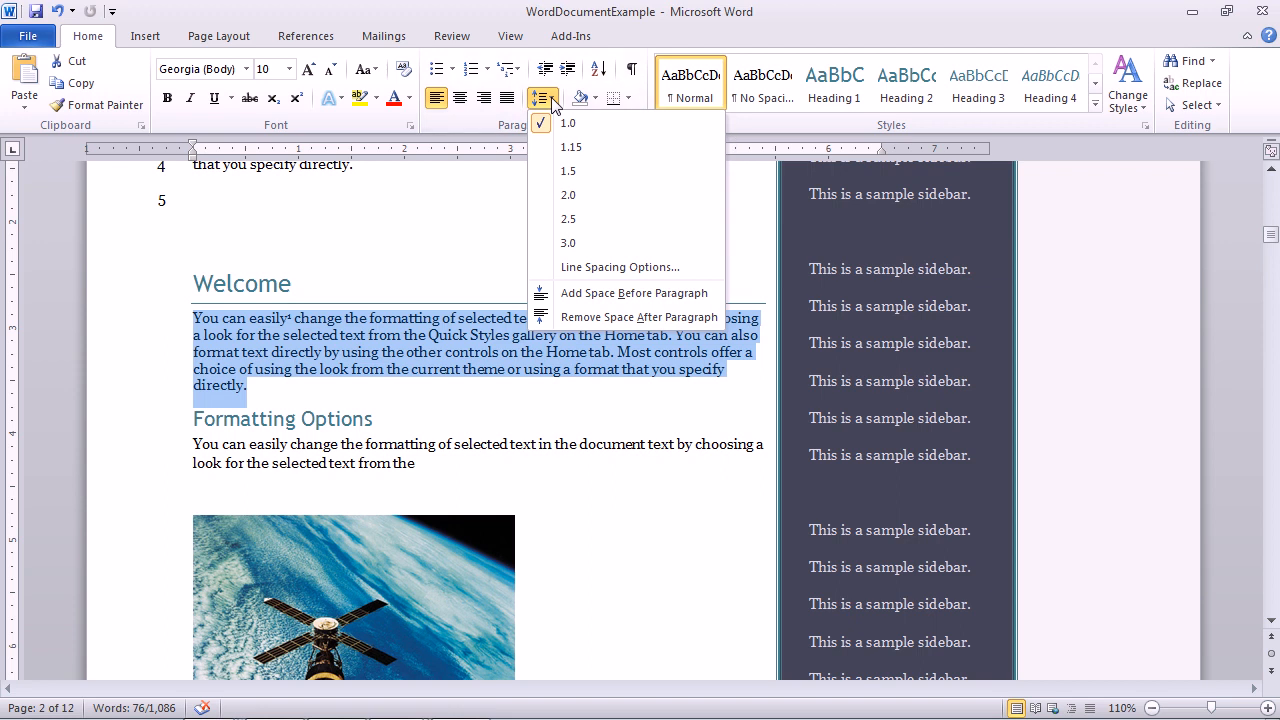
{"action": "mouse_move", "coordinate": [435, 230]}
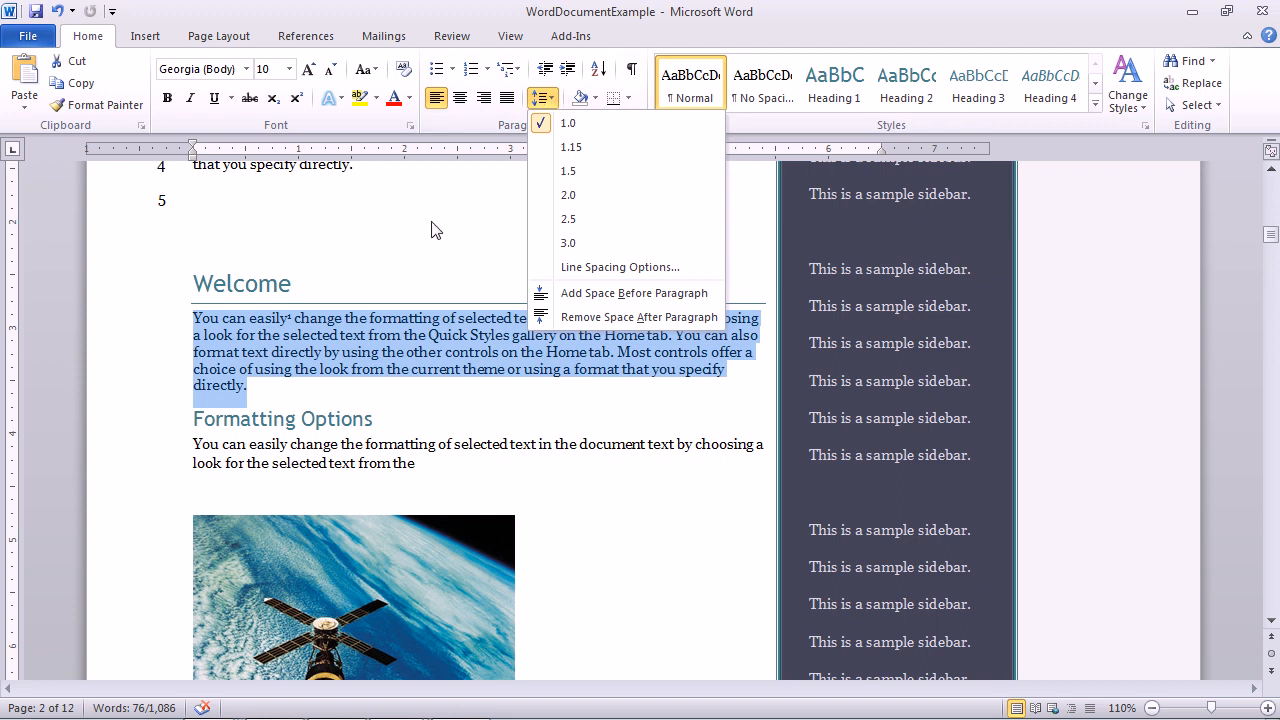
{"action": "mouse_move", "coordinate": [393, 277]}
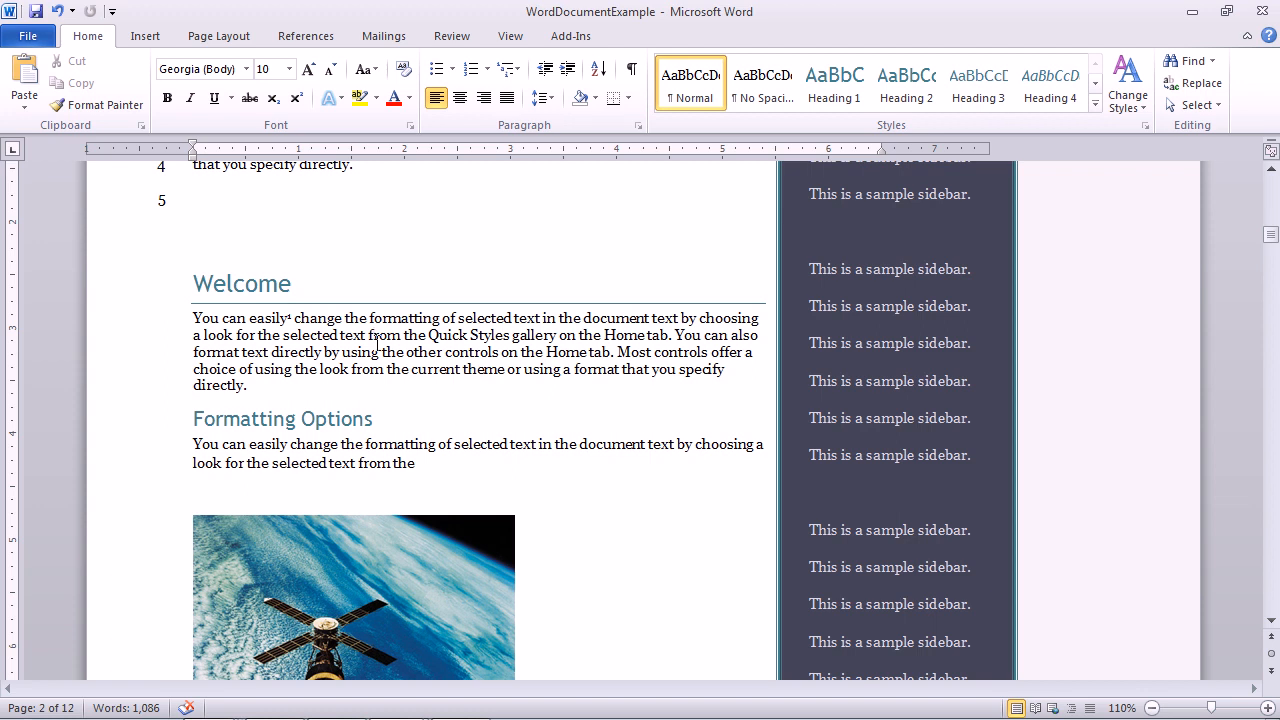
{"action": "mouse_move", "coordinate": [556, 120]}
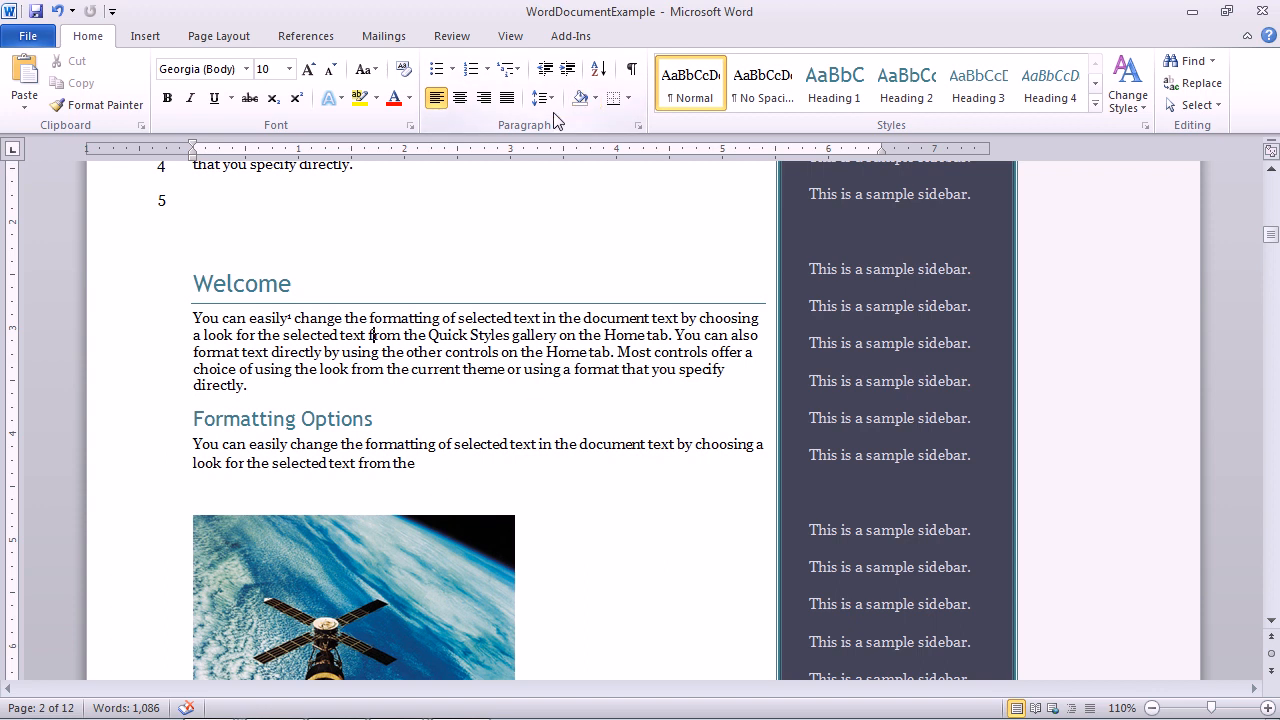
{"action": "left_click", "coordinate": [542, 97]}
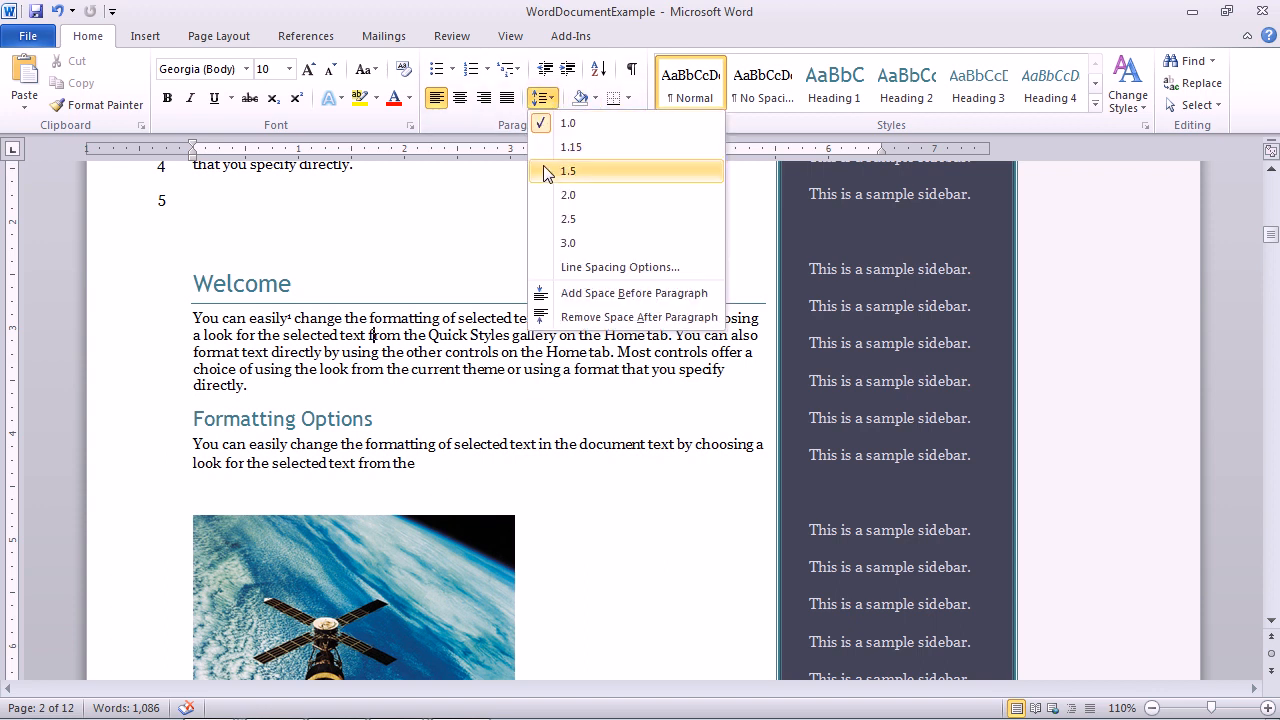
{"action": "left_click", "coordinate": [568, 195]}
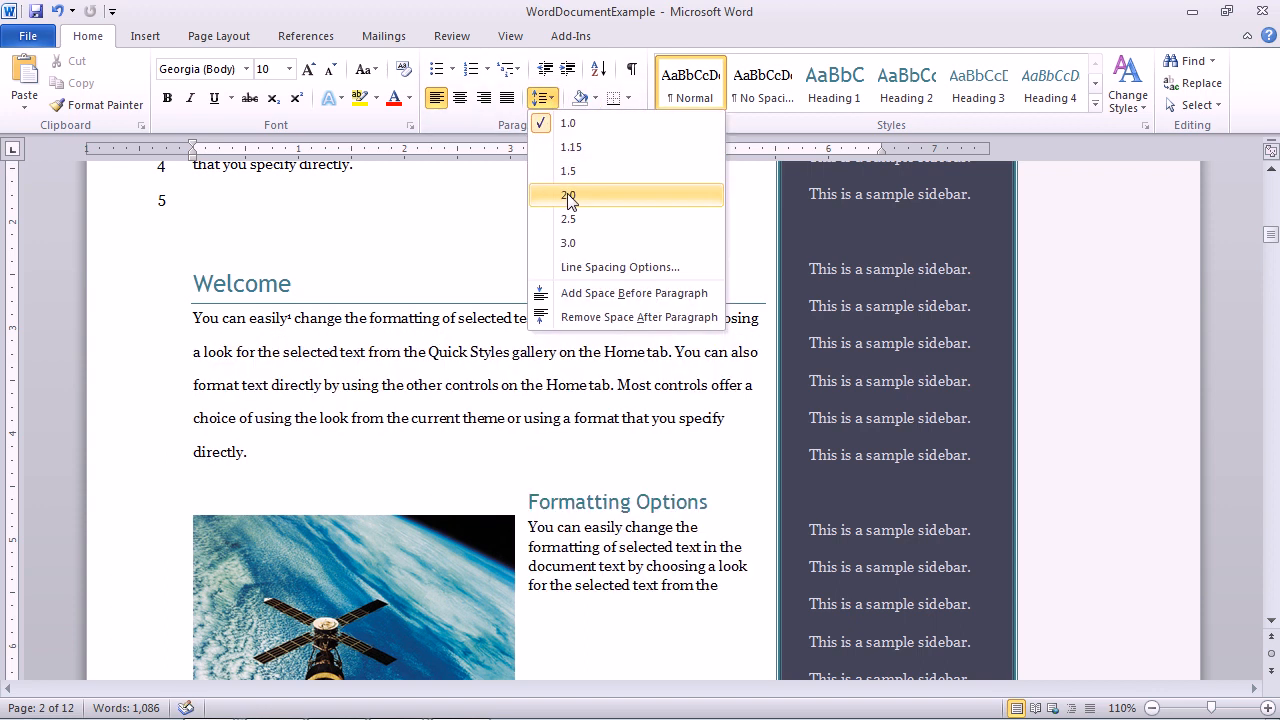
{"action": "left_click", "coordinate": [568, 194]}
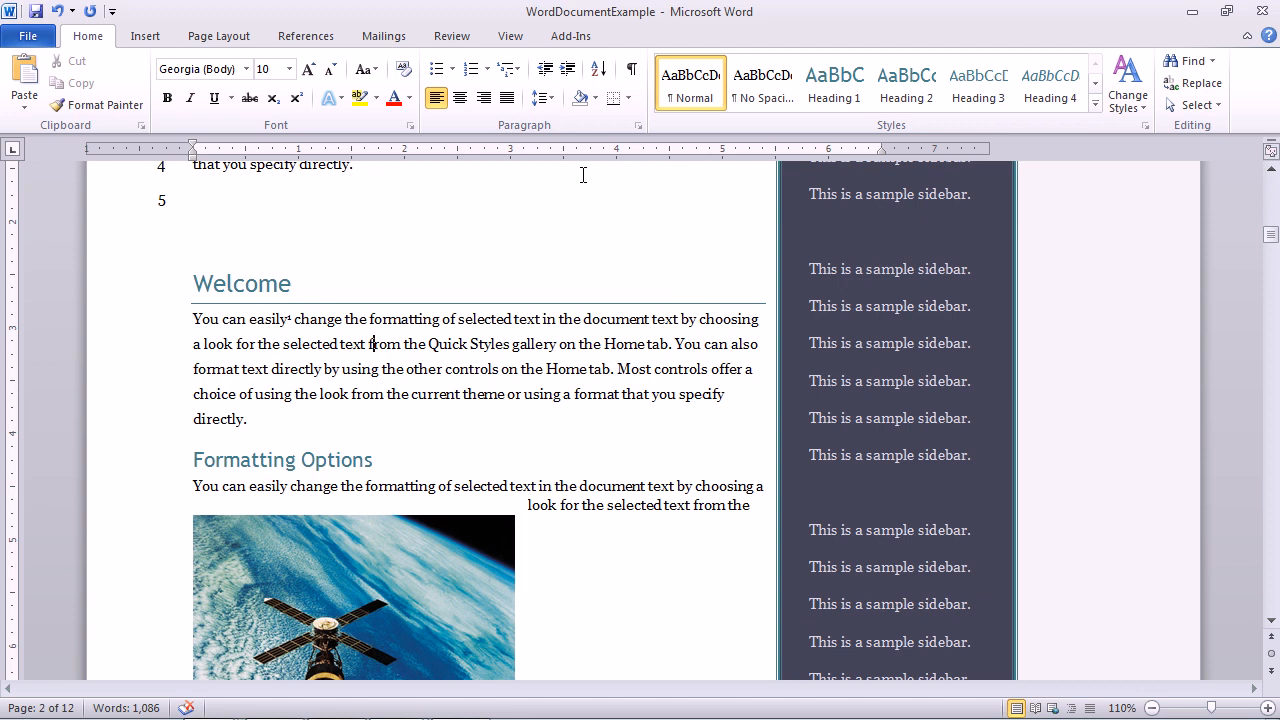
{"action": "mouse_move", "coordinate": [542, 98]}
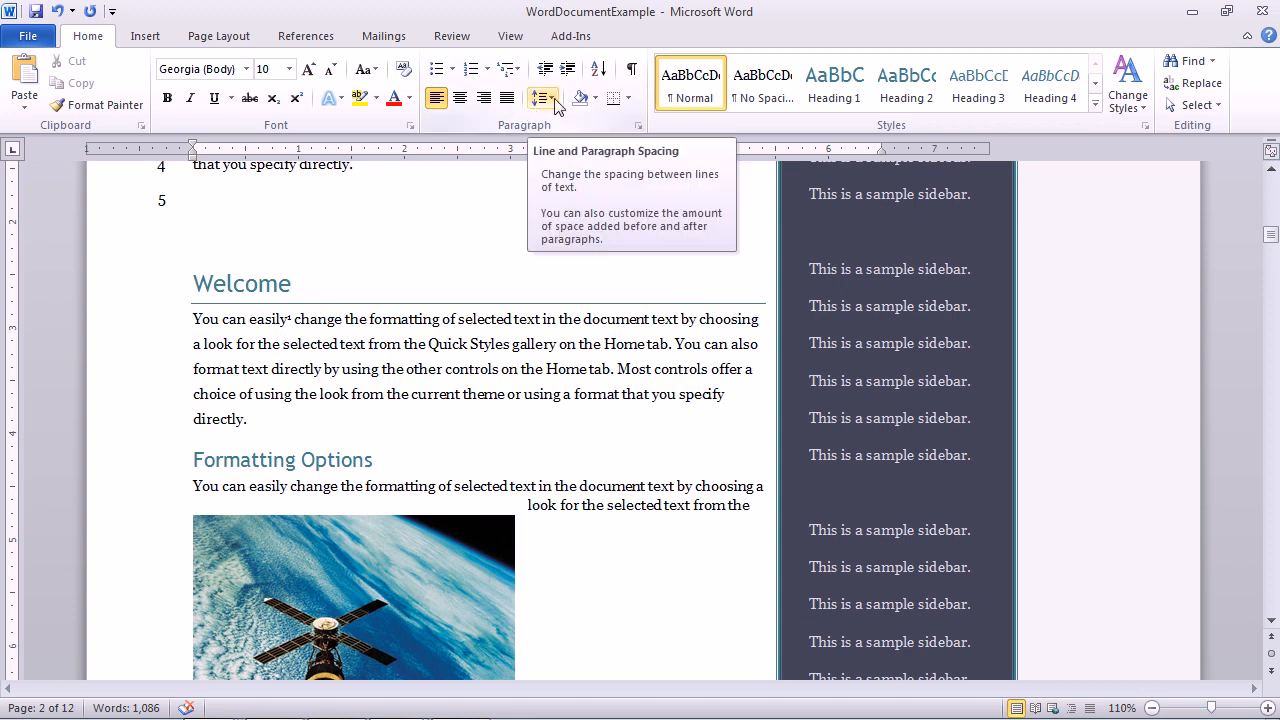
Open Line Spacing Options to show the Welcome paragraph's Paragraph dialog.
{"action": "left_click", "coordinate": [542, 98]}
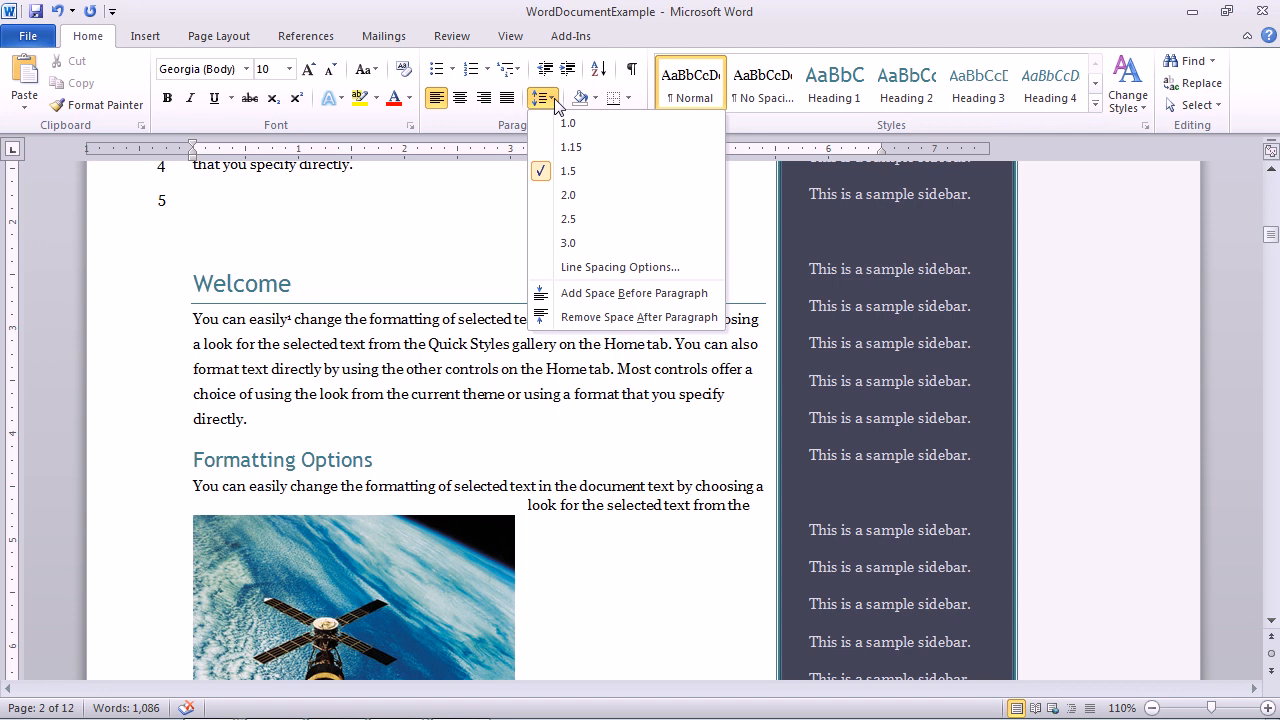
{"action": "mouse_move", "coordinate": [560, 195]}
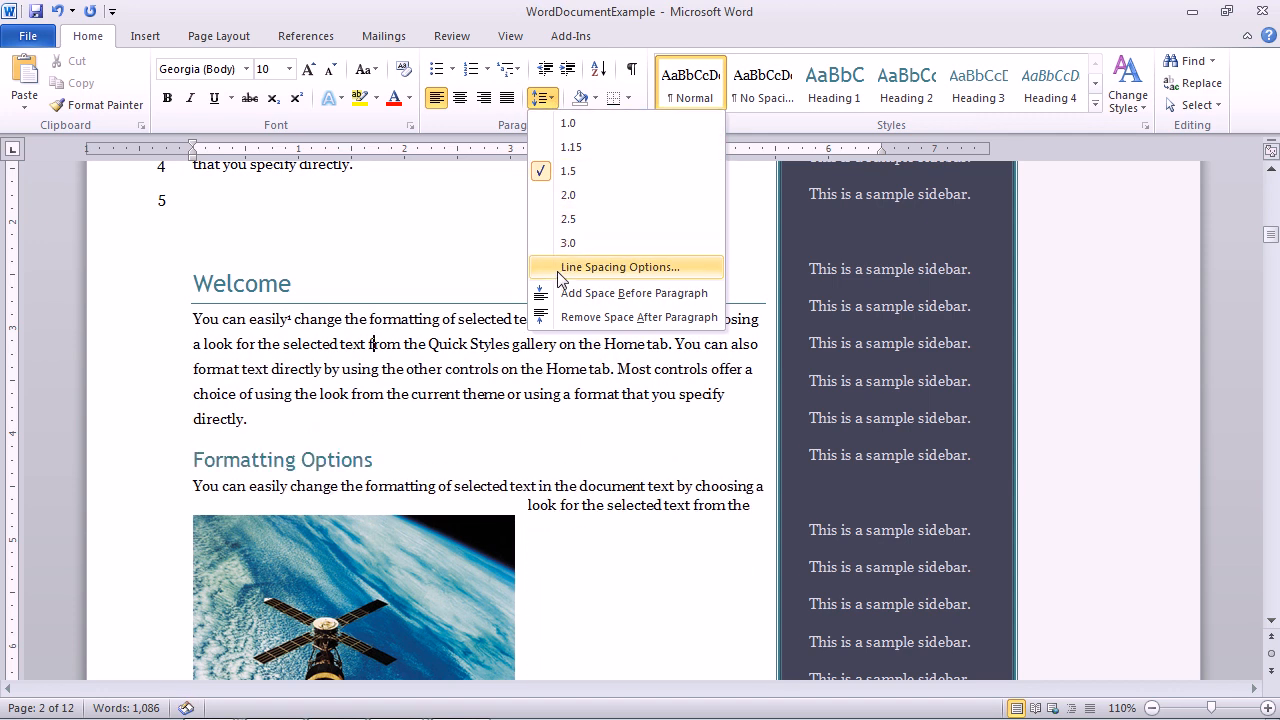
{"action": "mouse_move", "coordinate": [670, 277]}
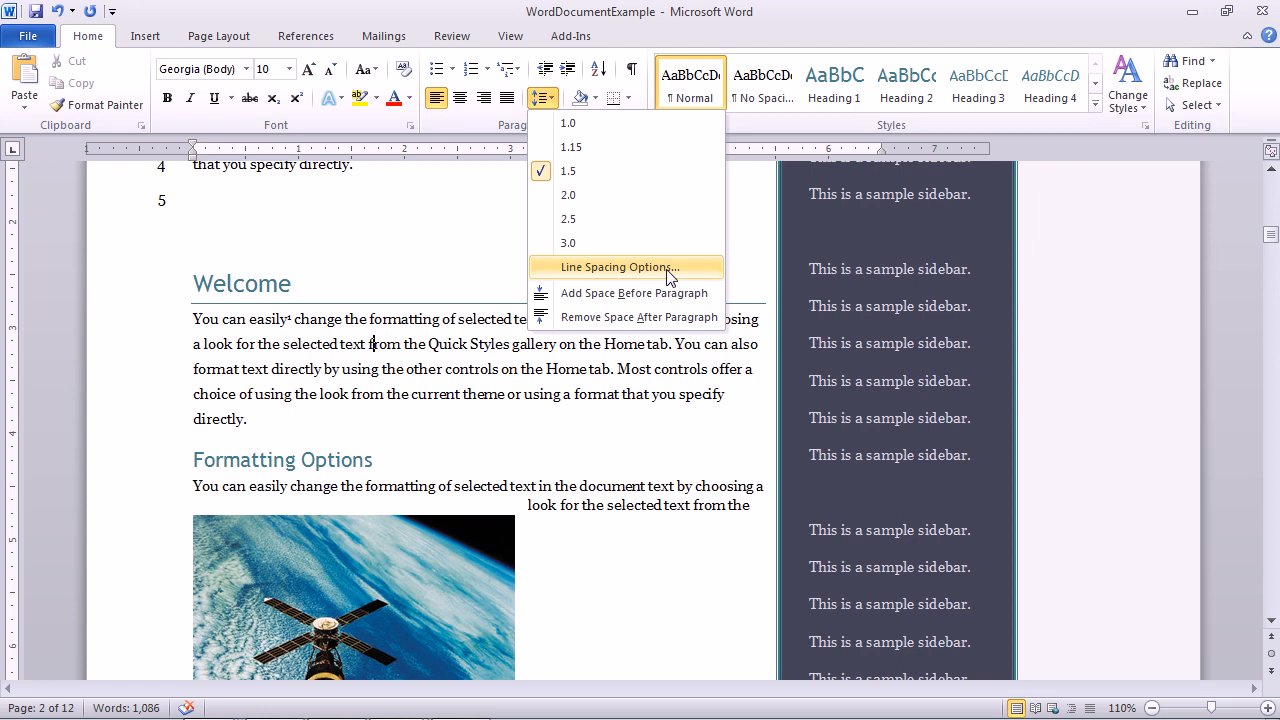
{"action": "left_click", "coordinate": [615, 266]}
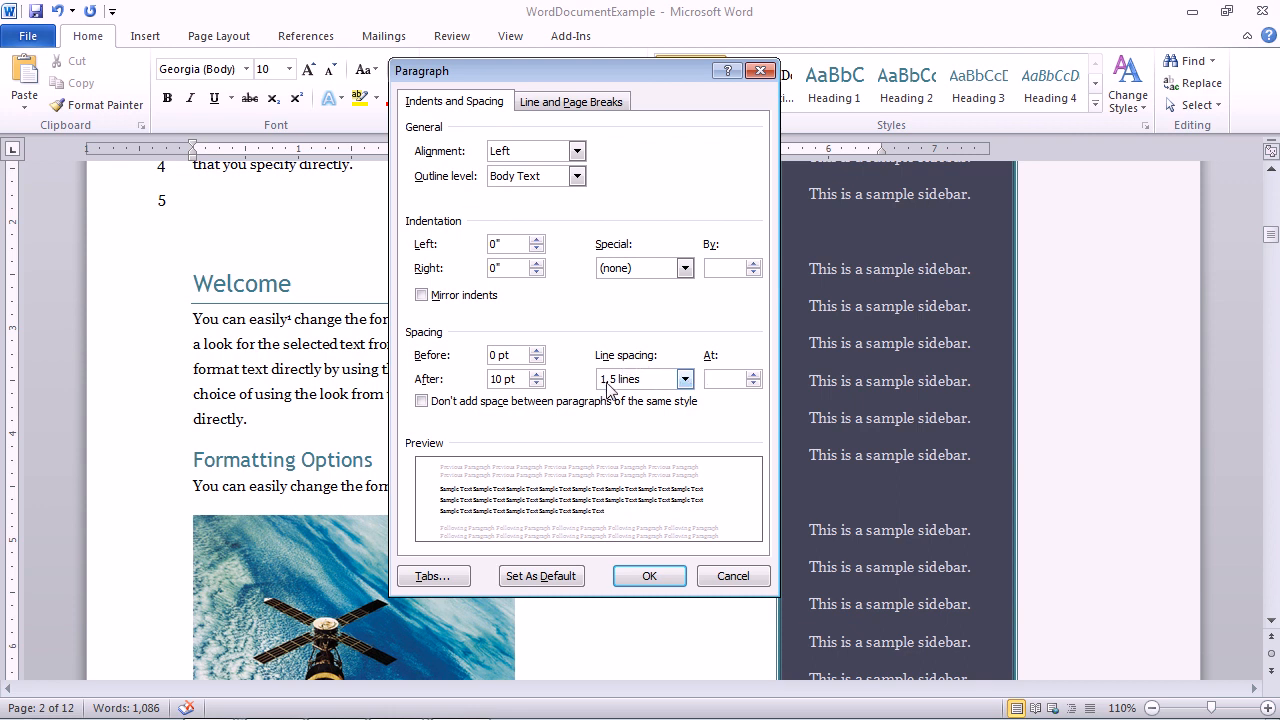
{"action": "left_click", "coordinate": [685, 378]}
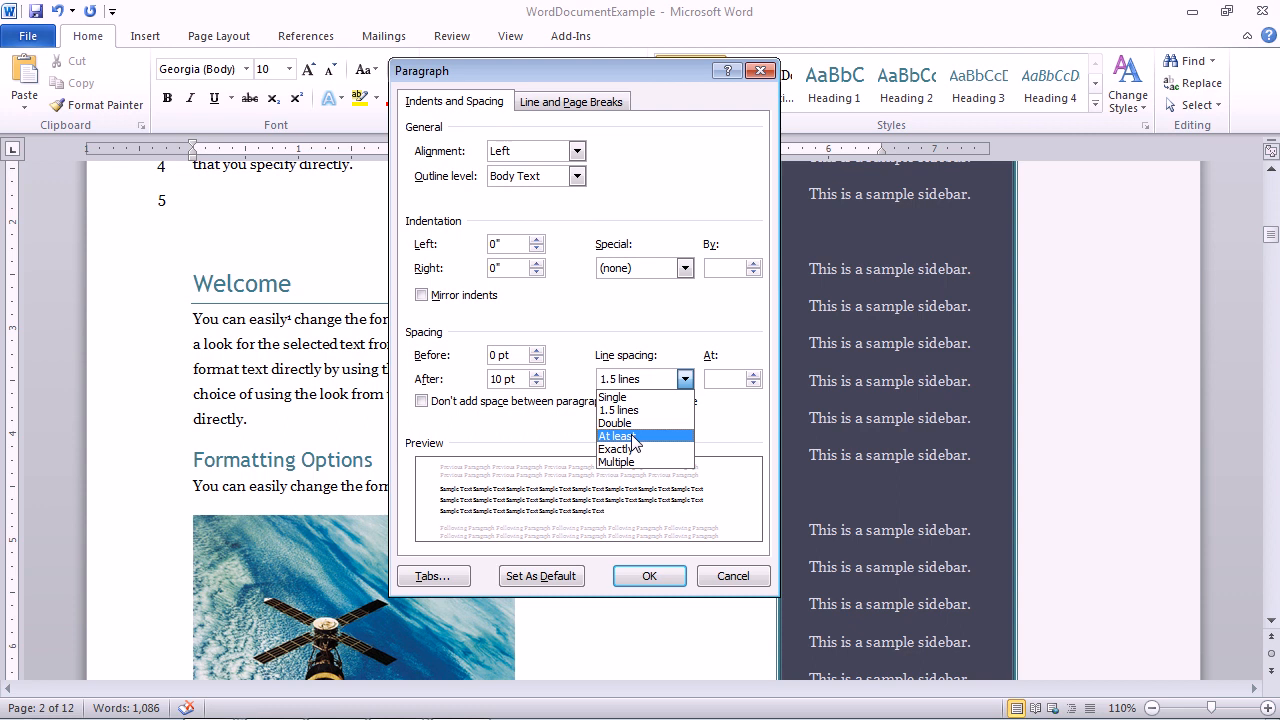
{"action": "left_click", "coordinate": [617, 410]}
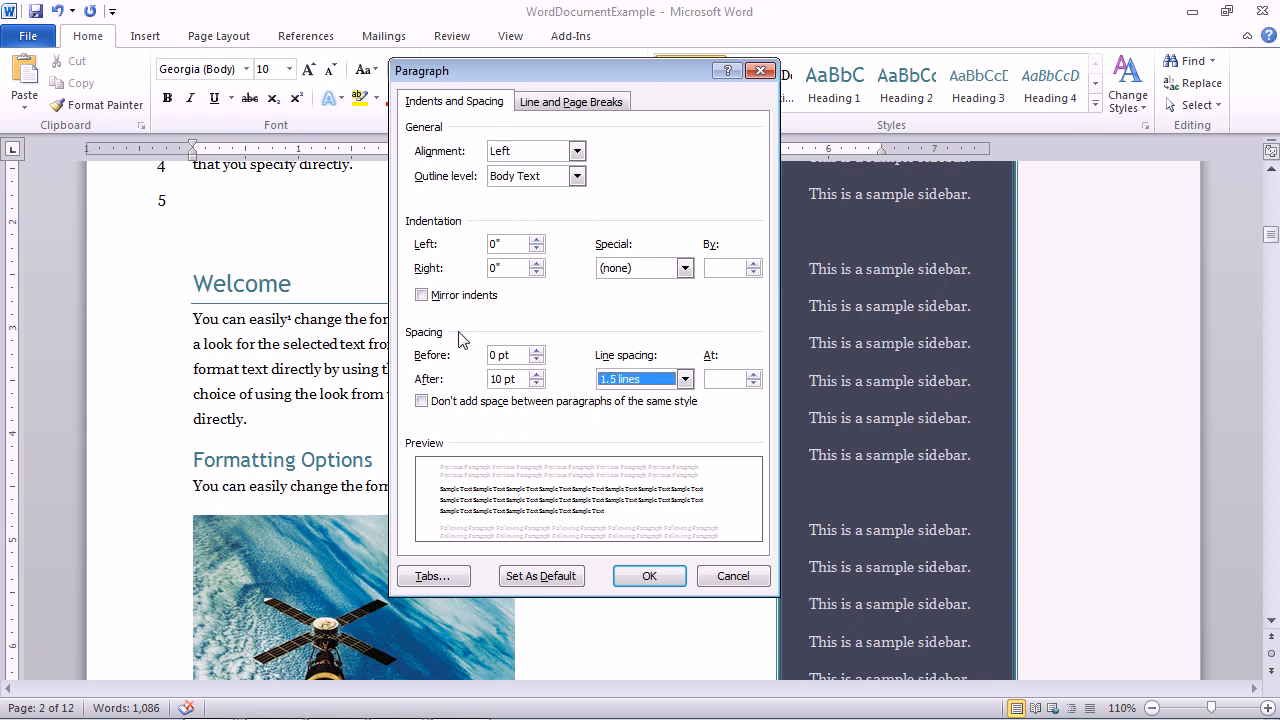
{"action": "mouse_move", "coordinate": [468, 382]}
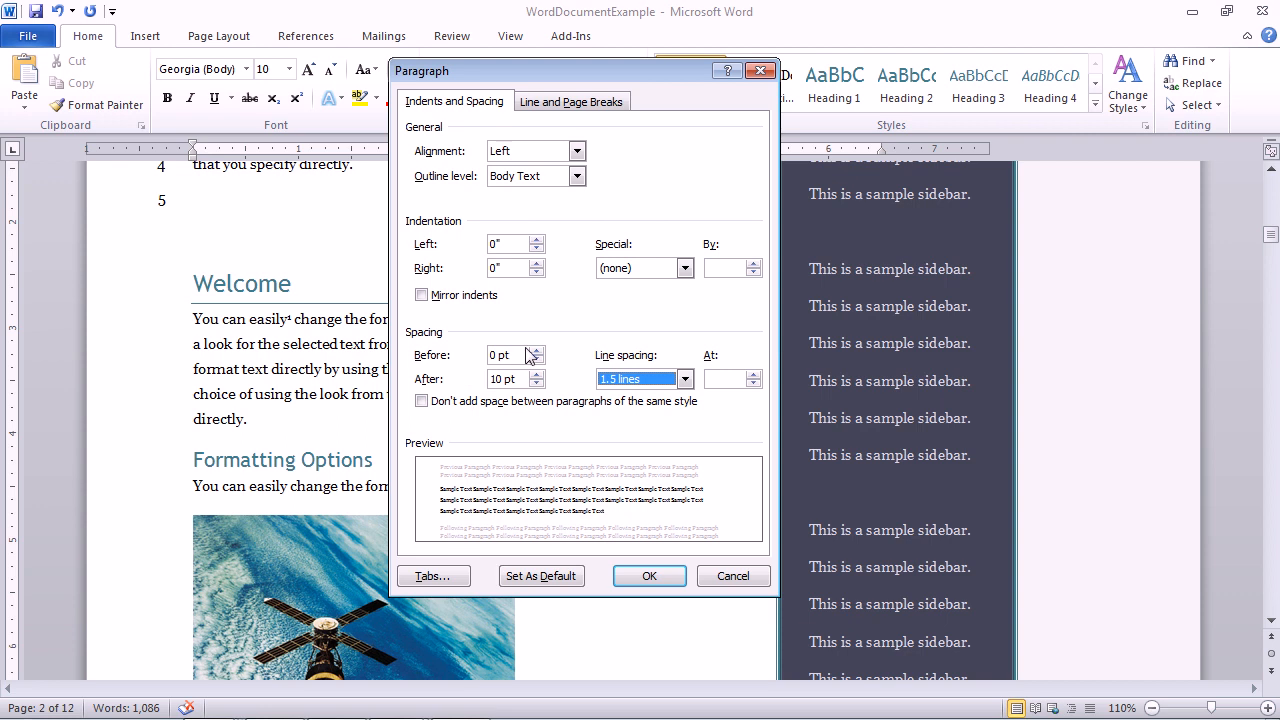
{"action": "mouse_move", "coordinate": [637, 400]}
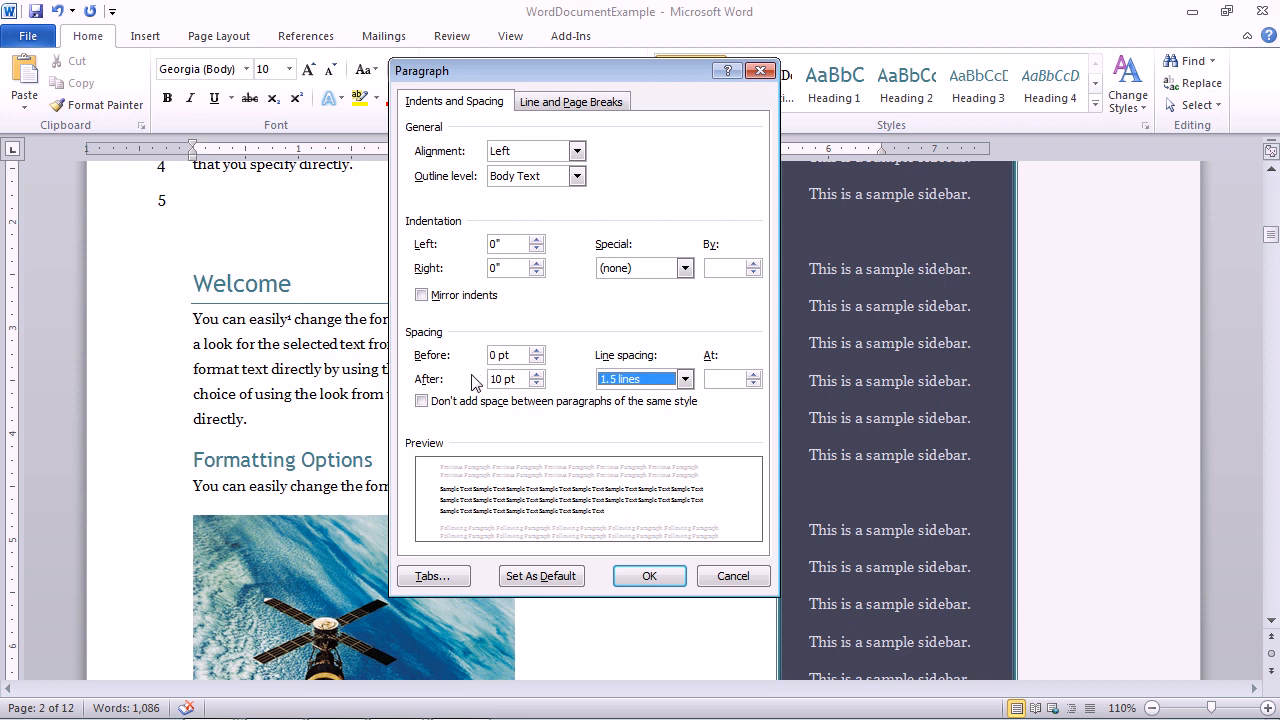
{"action": "mouse_move", "coordinate": [475, 383]}
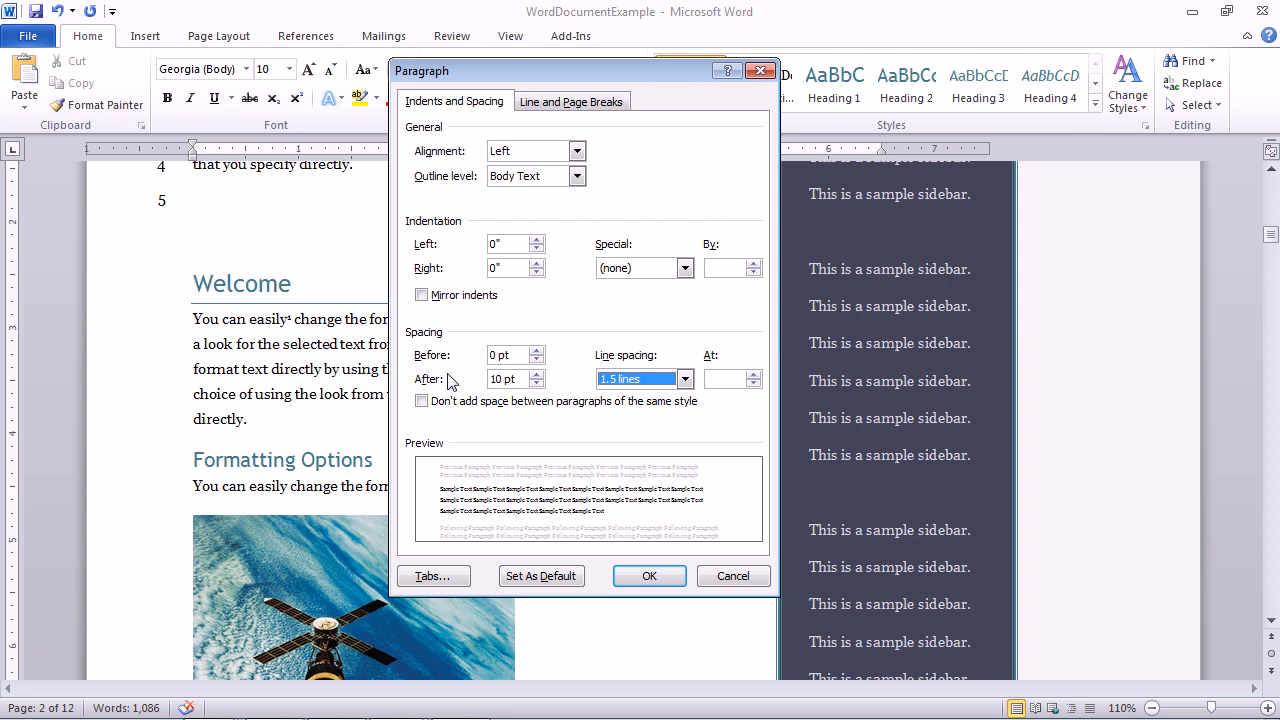
{"action": "mouse_move", "coordinate": [451, 380]}
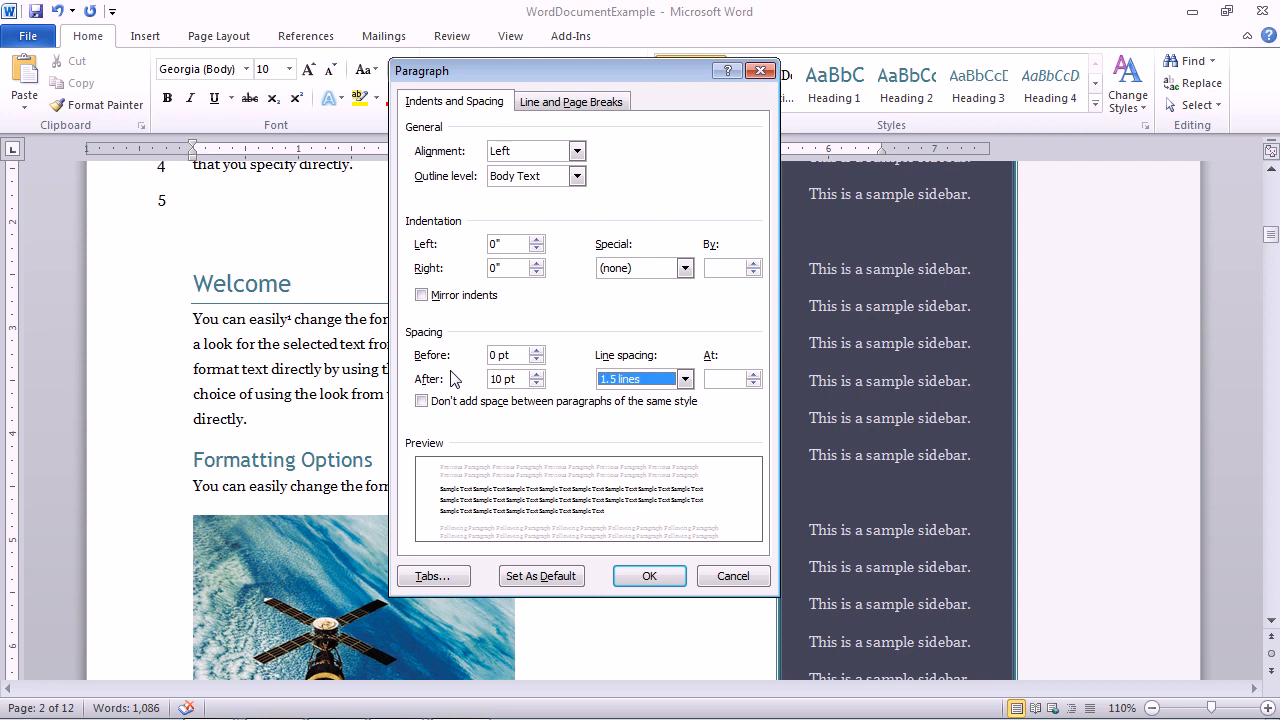
{"action": "mouse_move", "coordinate": [458, 378]}
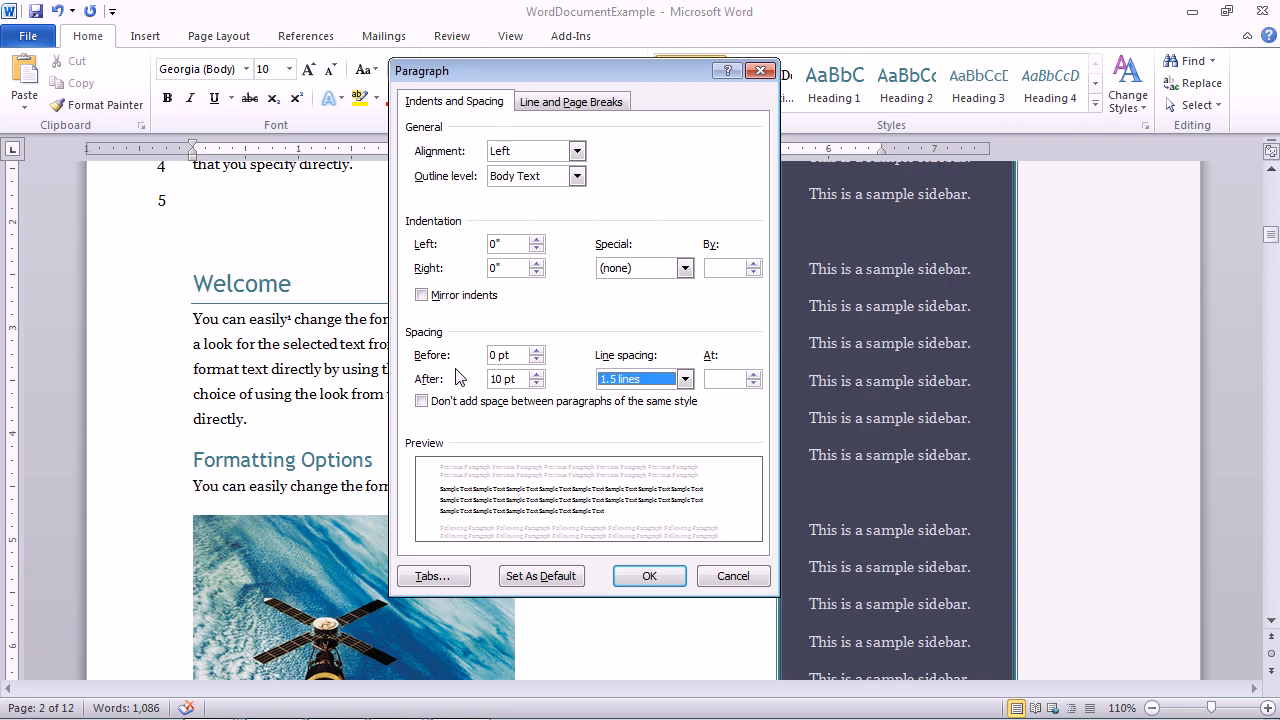
Expand the Line spacing dropdown in the Paragraph dialog.
{"action": "left_click", "coordinate": [684, 378]}
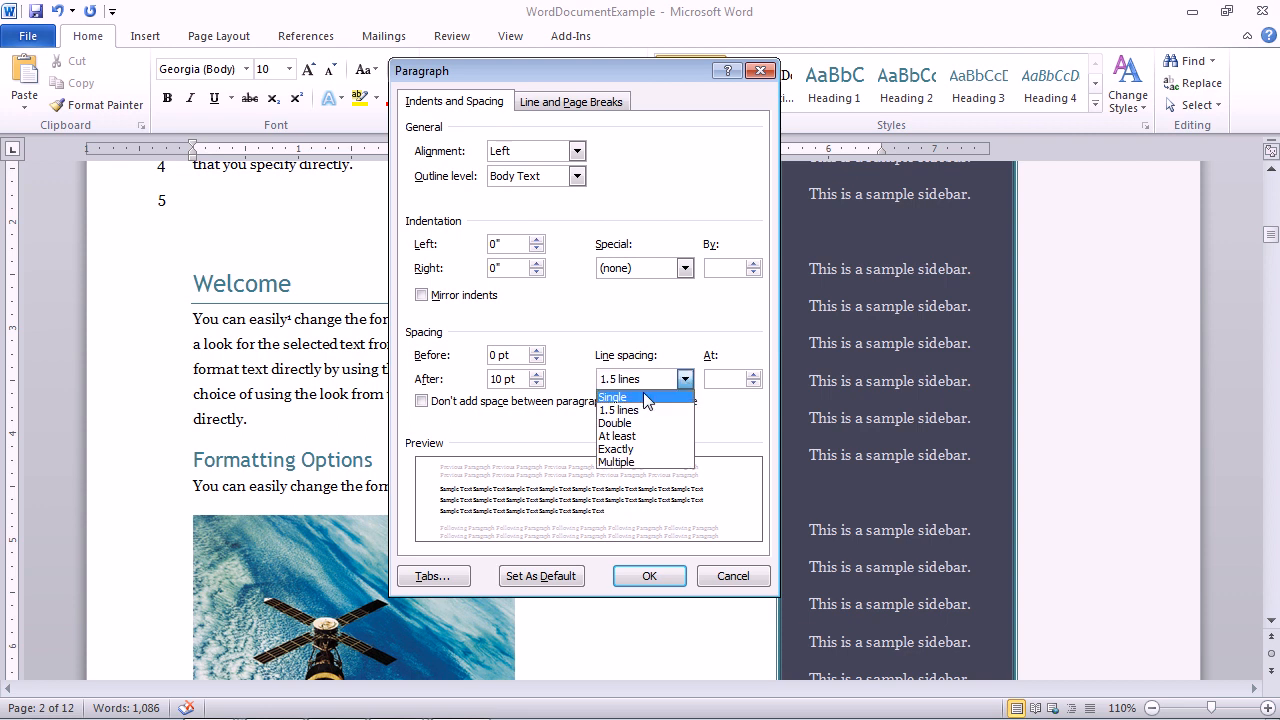
Choose Single line spacing, set Before and After to 12 pt, and confirm with OK.
{"action": "left_click", "coordinate": [611, 397]}
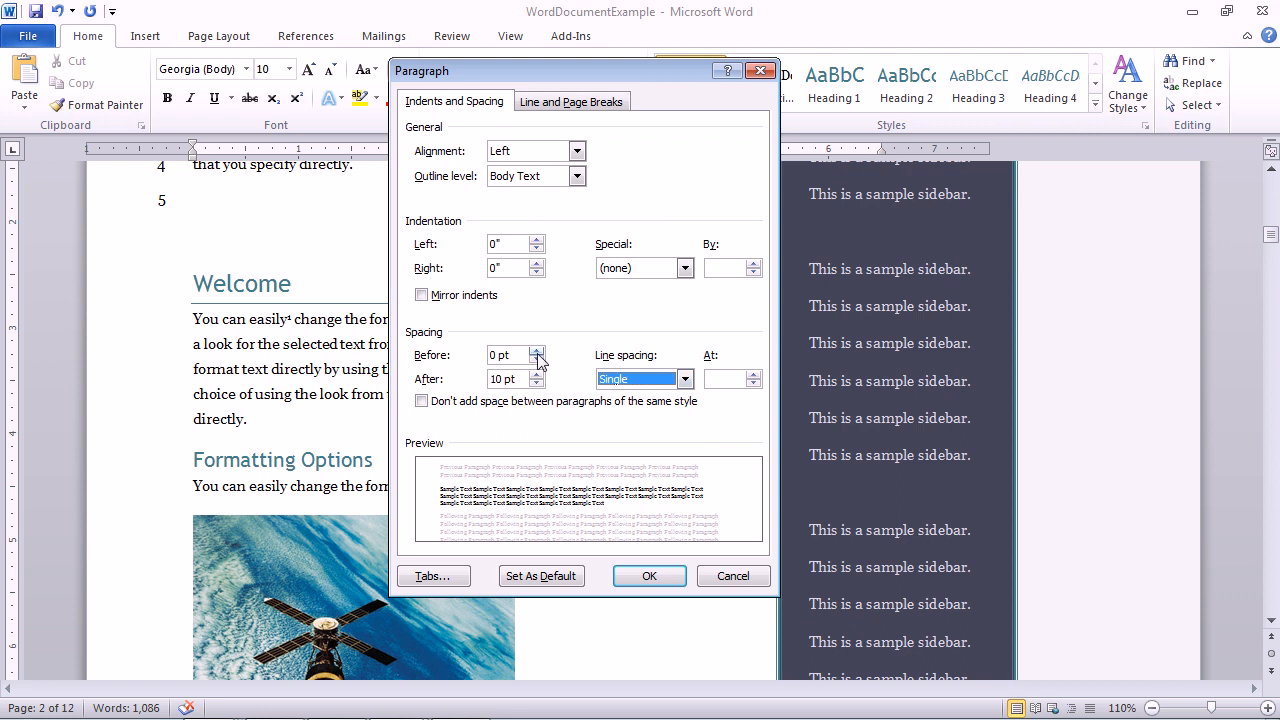
{"action": "left_click", "coordinate": [537, 349]}
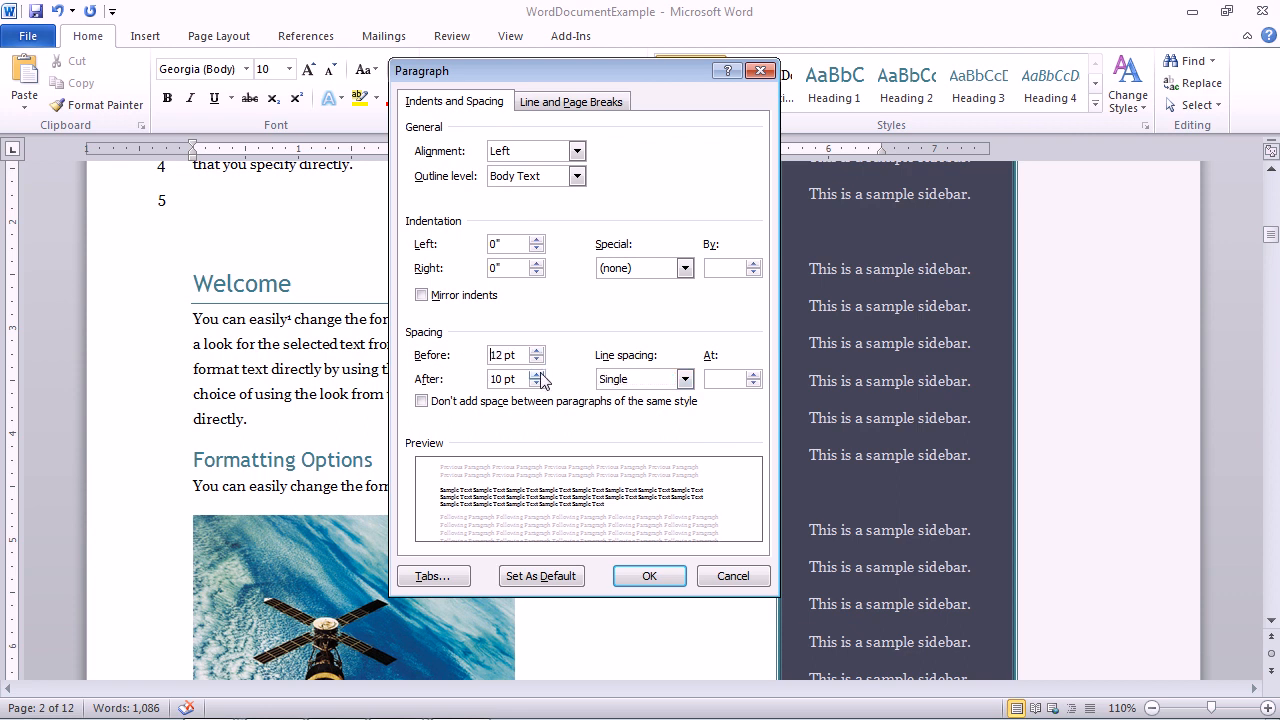
{"action": "left_click", "coordinate": [539, 373]}
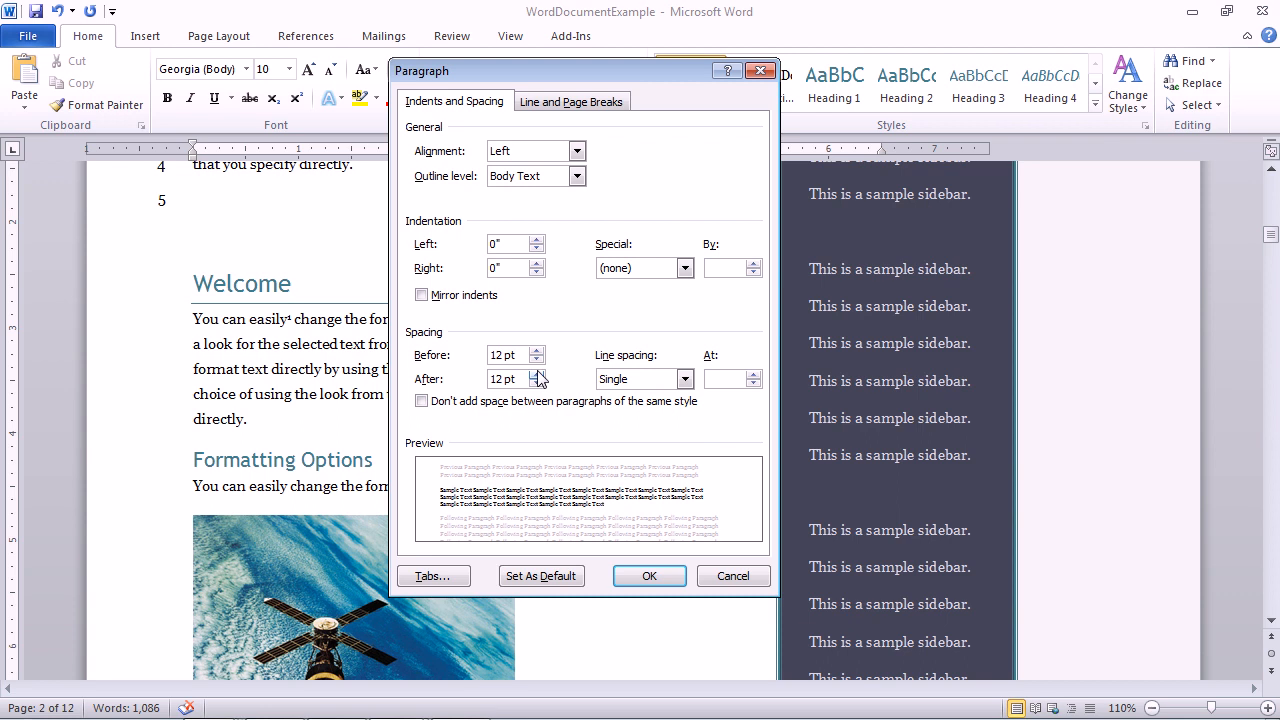
{"action": "mouse_move", "coordinate": [615, 529]}
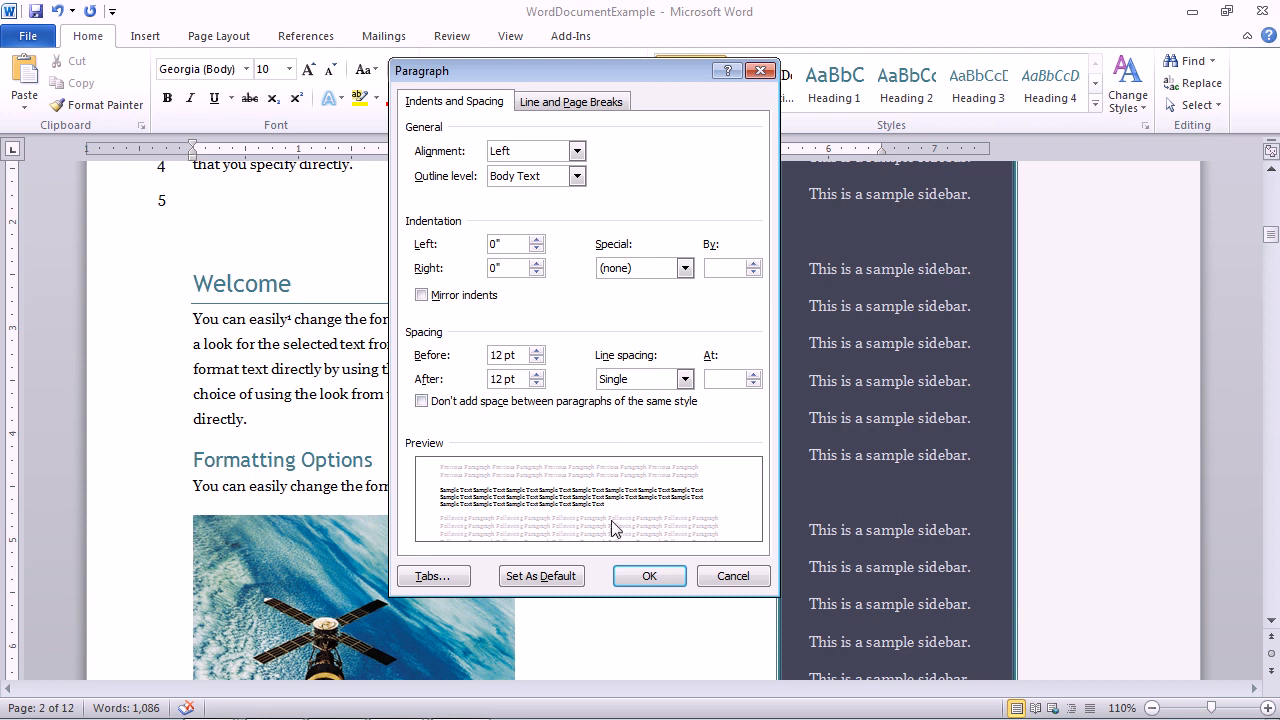
{"action": "left_click", "coordinate": [648, 575]}
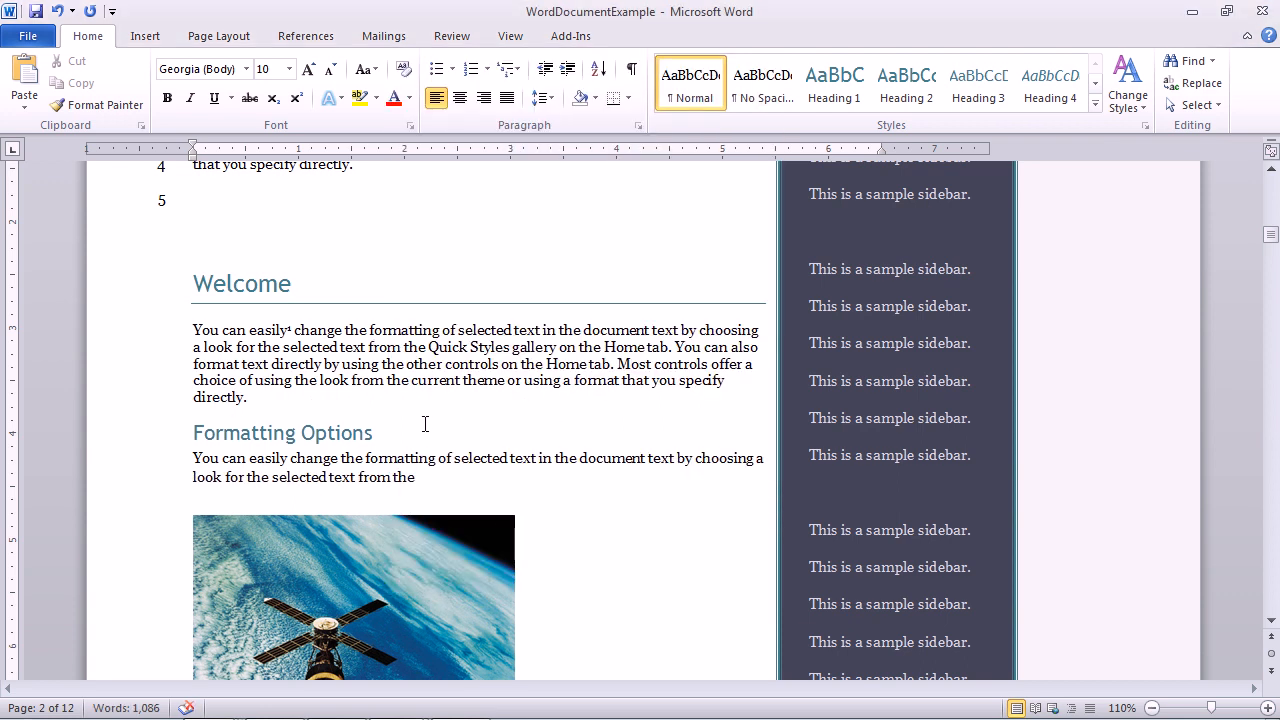